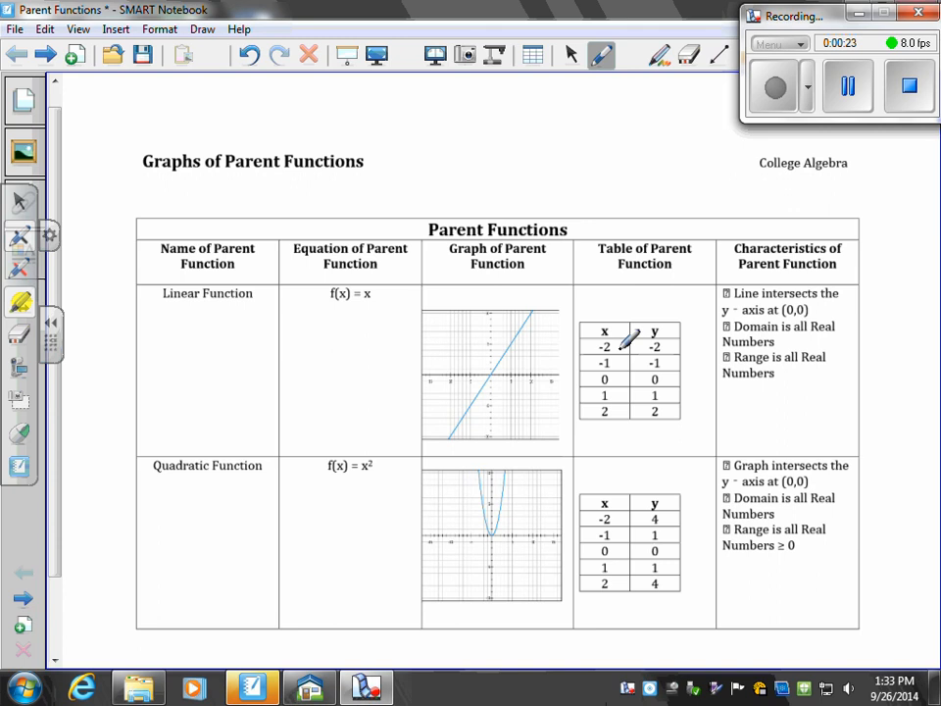
mouse_move(402, 276)
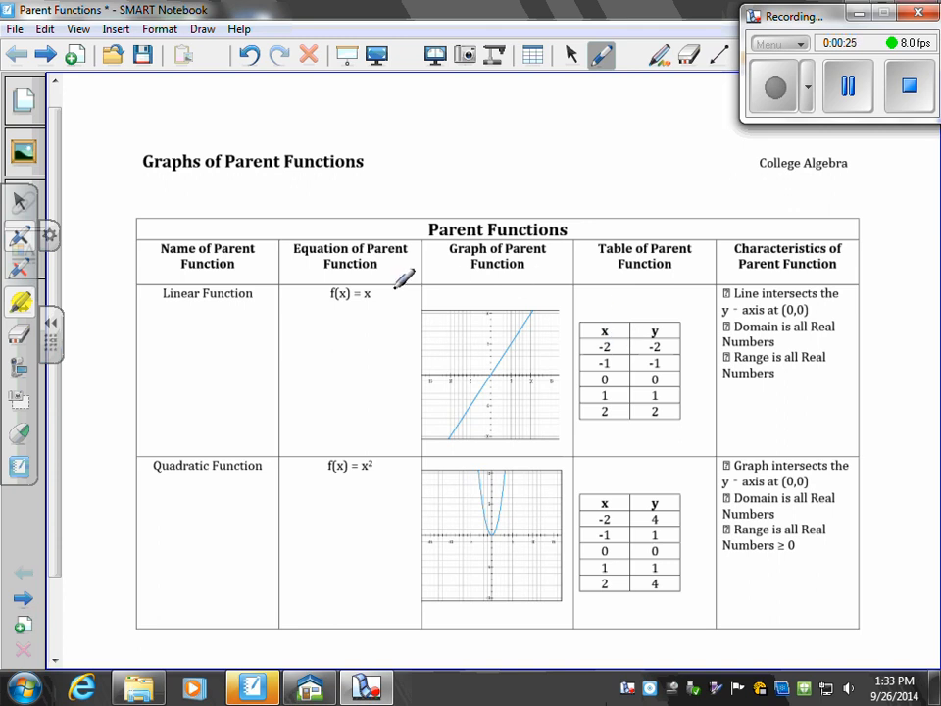
mouse_move(667, 337)
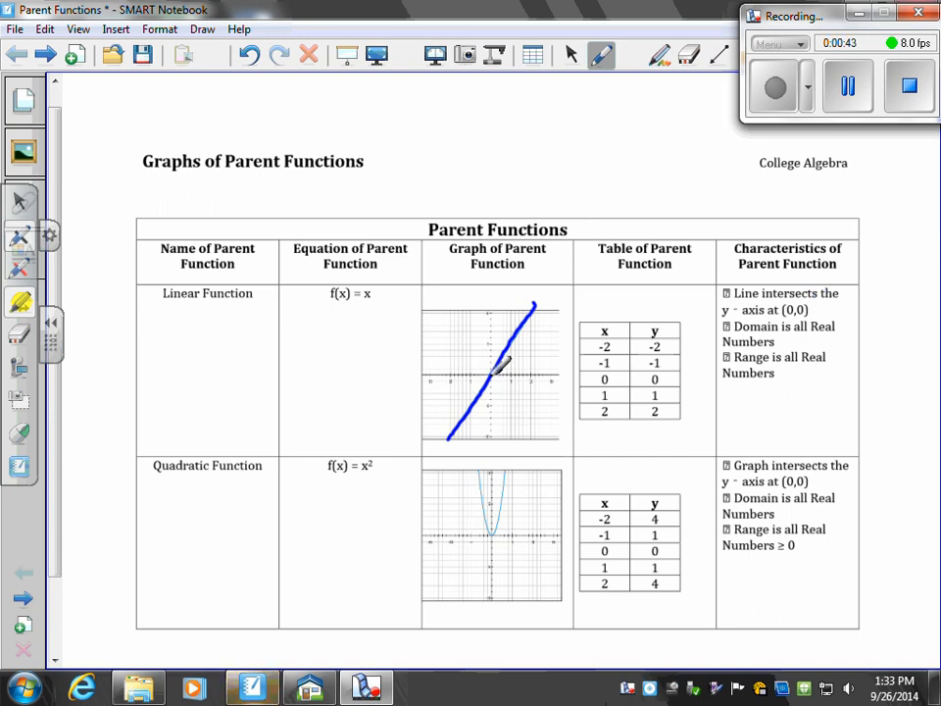
mouse_move(794, 310)
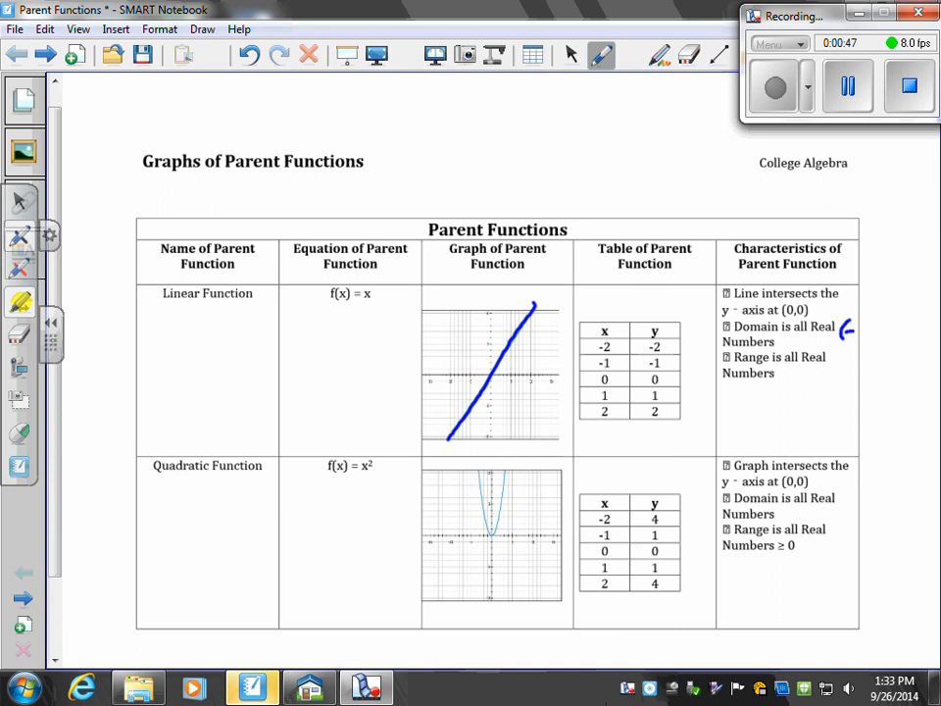
Write (-∞,∞) as the linear function's domain and add arrowheads to its traced line
drag(846, 329, 902, 329)
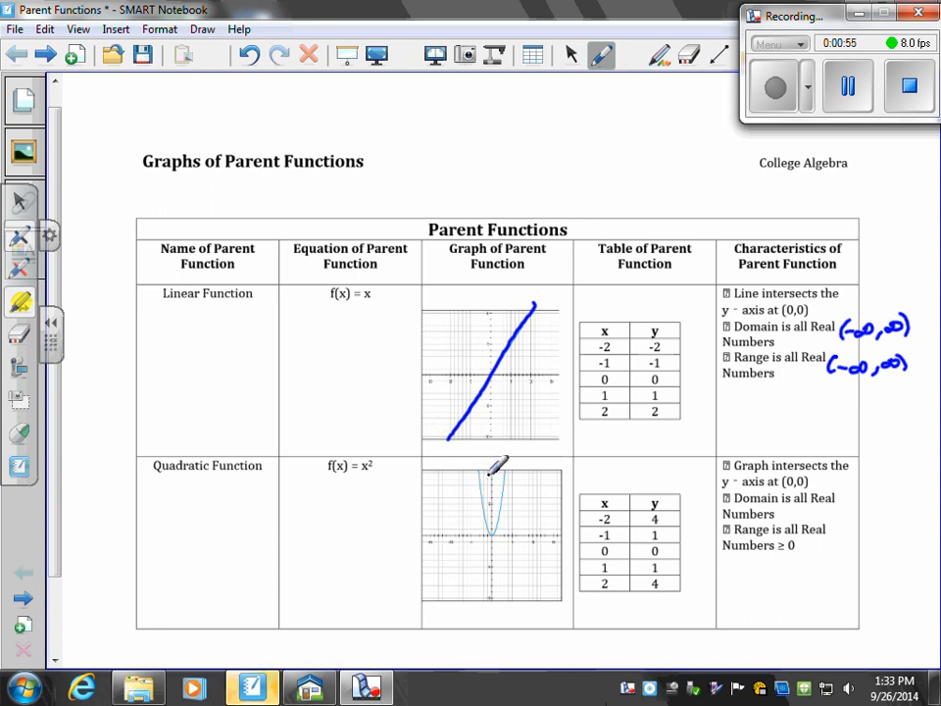
drag(451, 441, 534, 304)
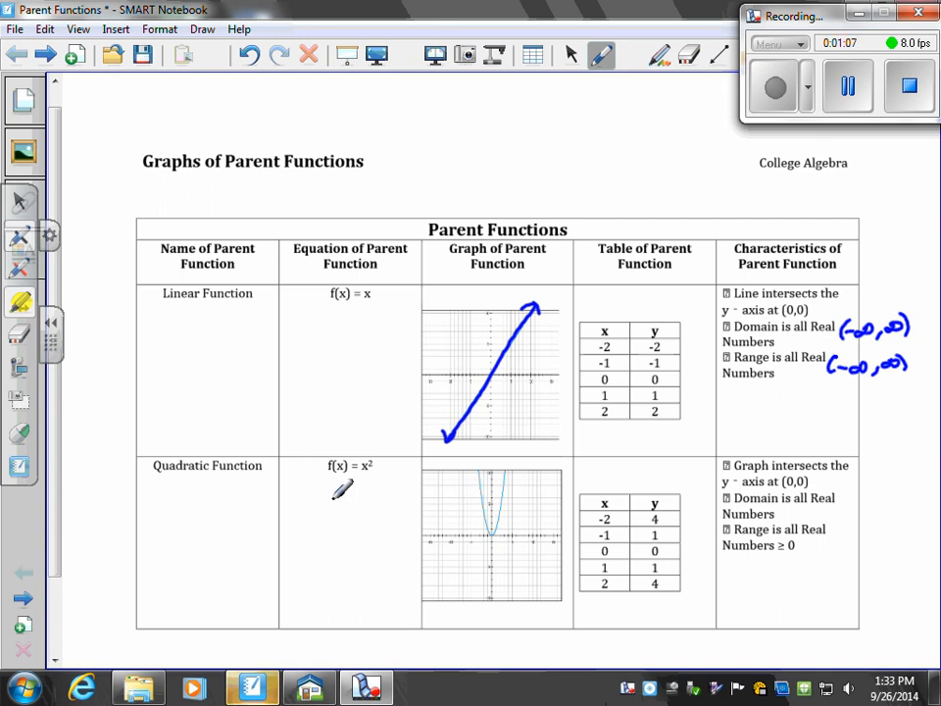
mouse_move(325, 510)
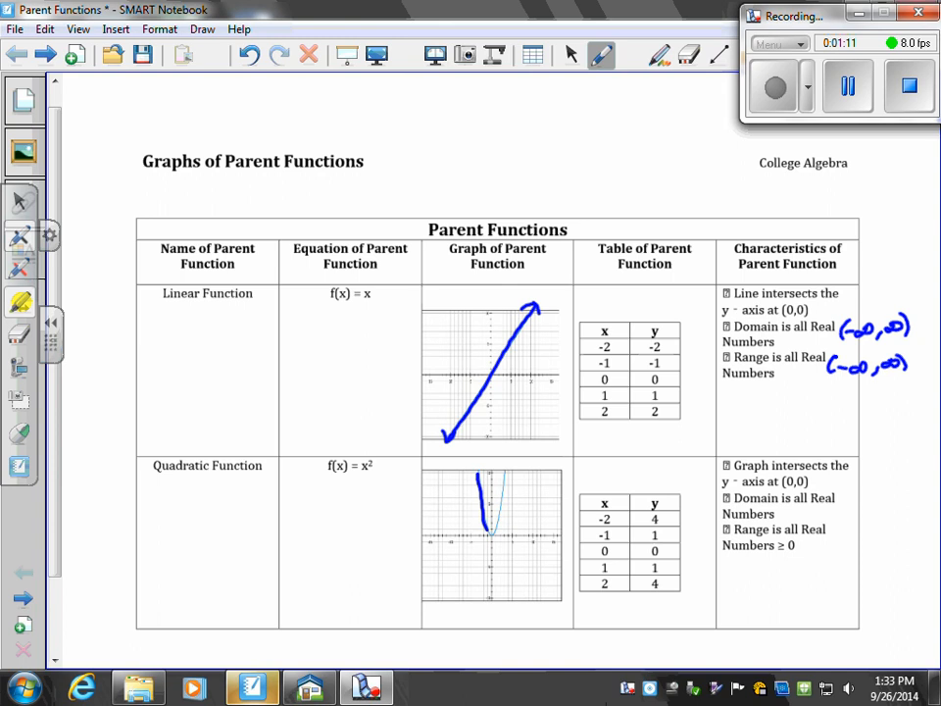
Trace the quadratic parabola in pen and add arrowheads to both of its ends
drag(480, 480, 500, 539)
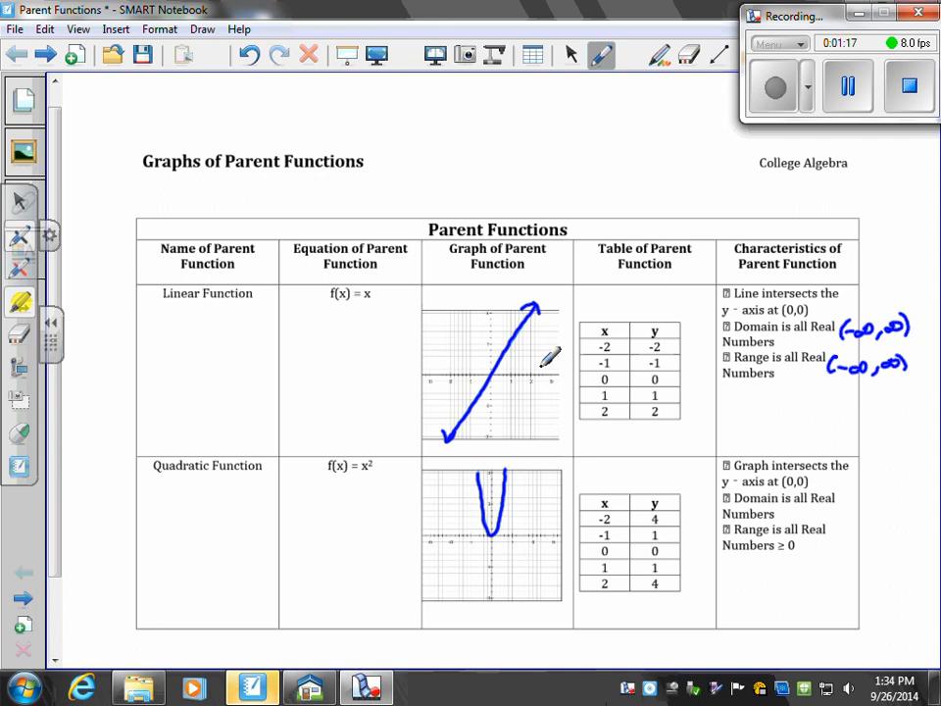
mouse_move(553, 508)
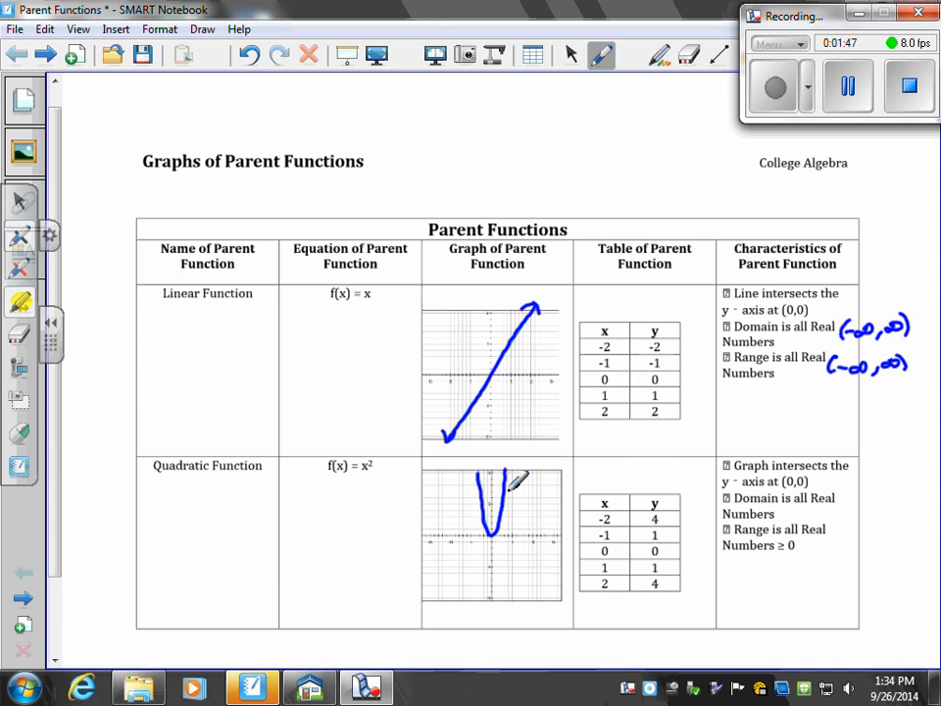
drag(470, 477, 513, 481)
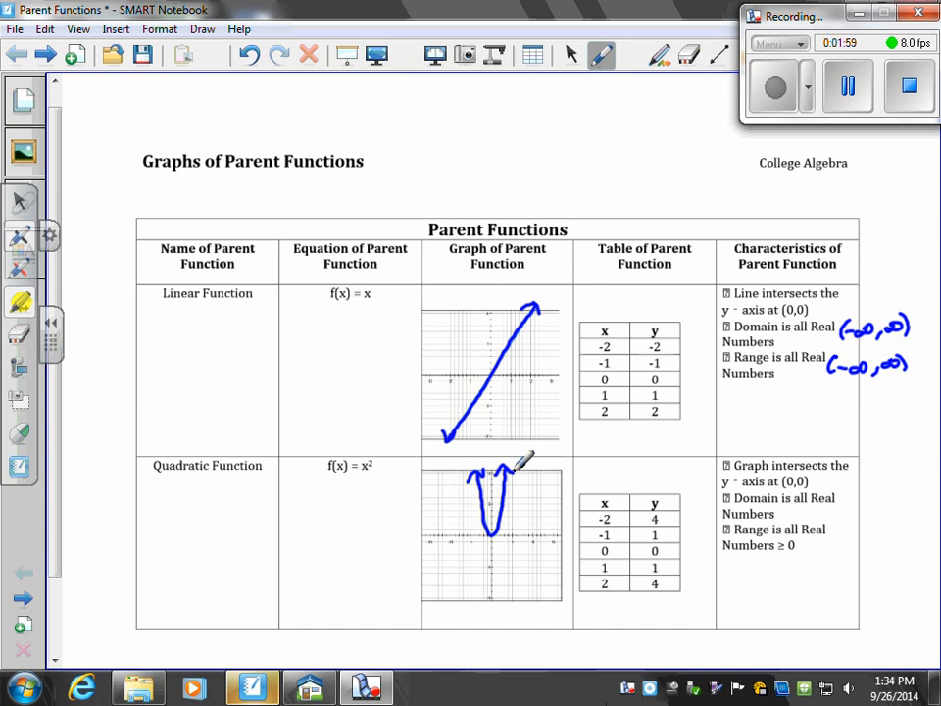
drag(839, 514, 882, 506)
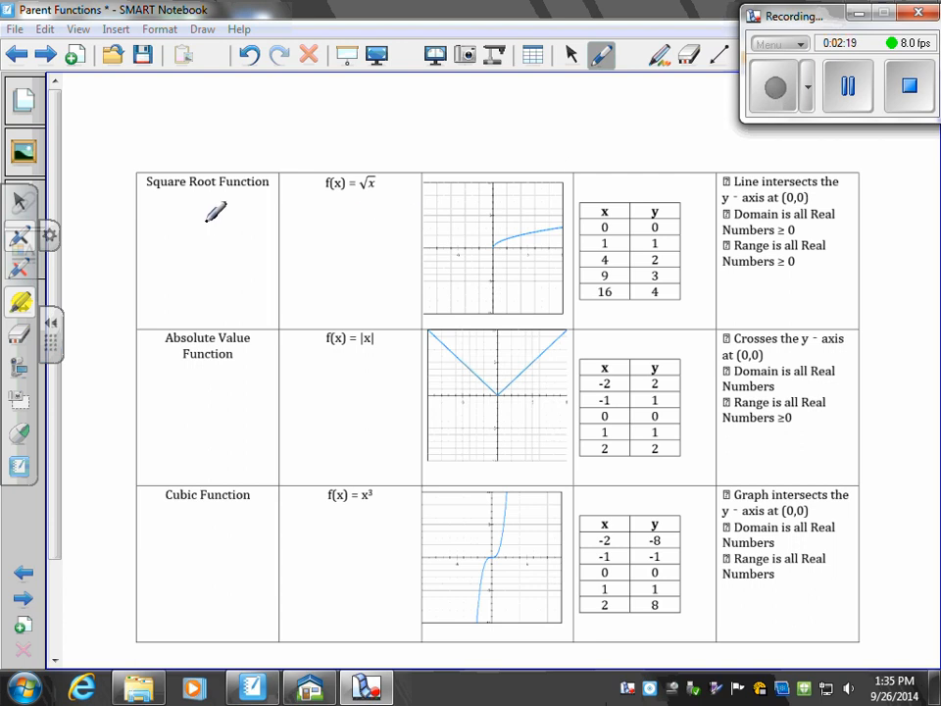
mouse_move(337, 196)
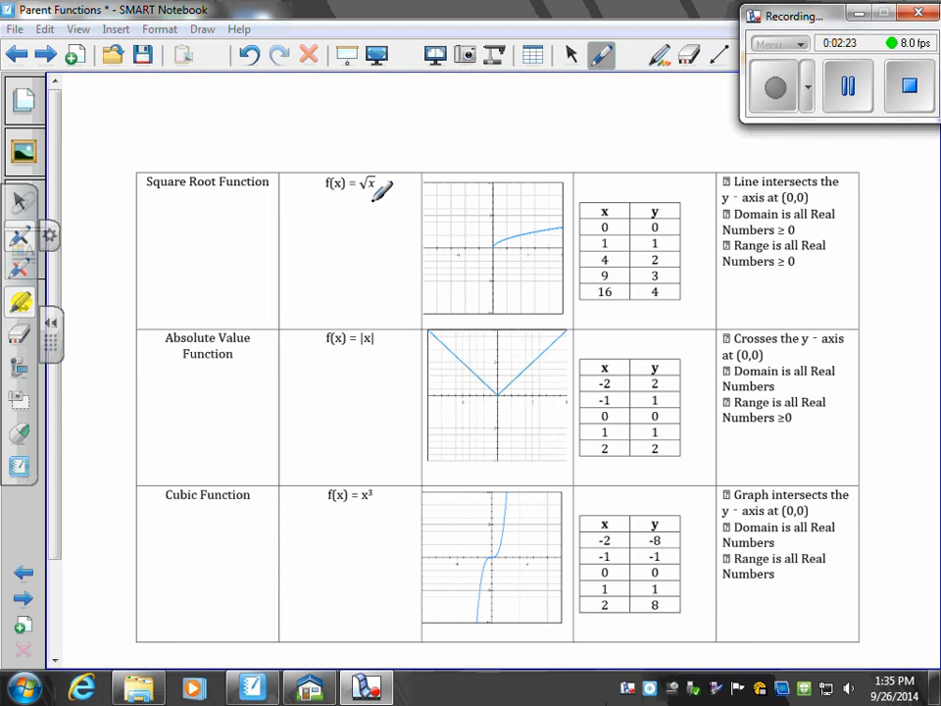
mouse_move(627, 215)
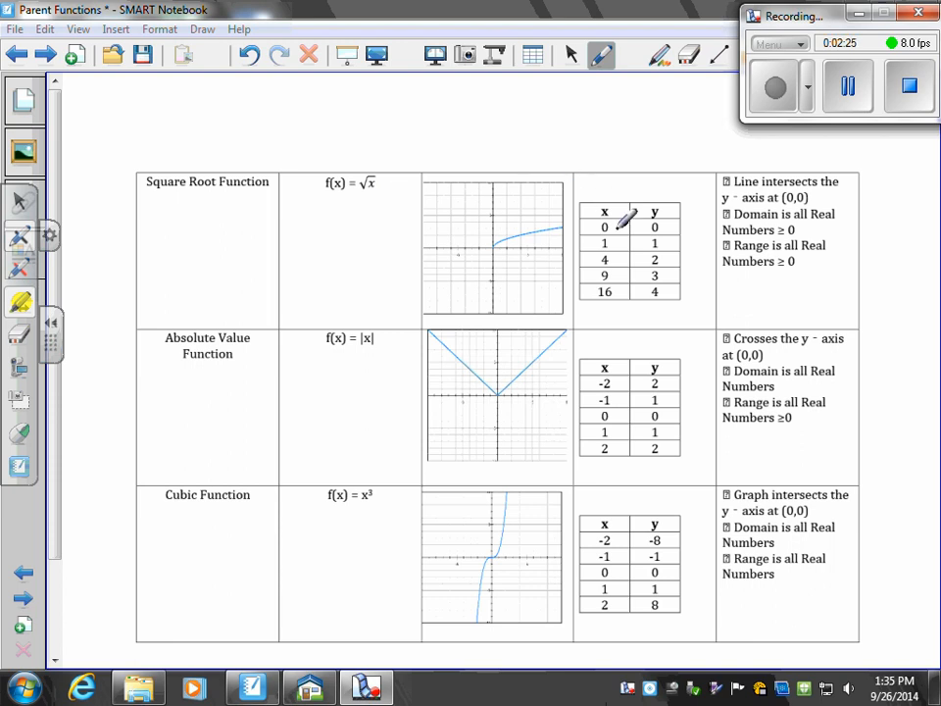
mouse_move(461, 157)
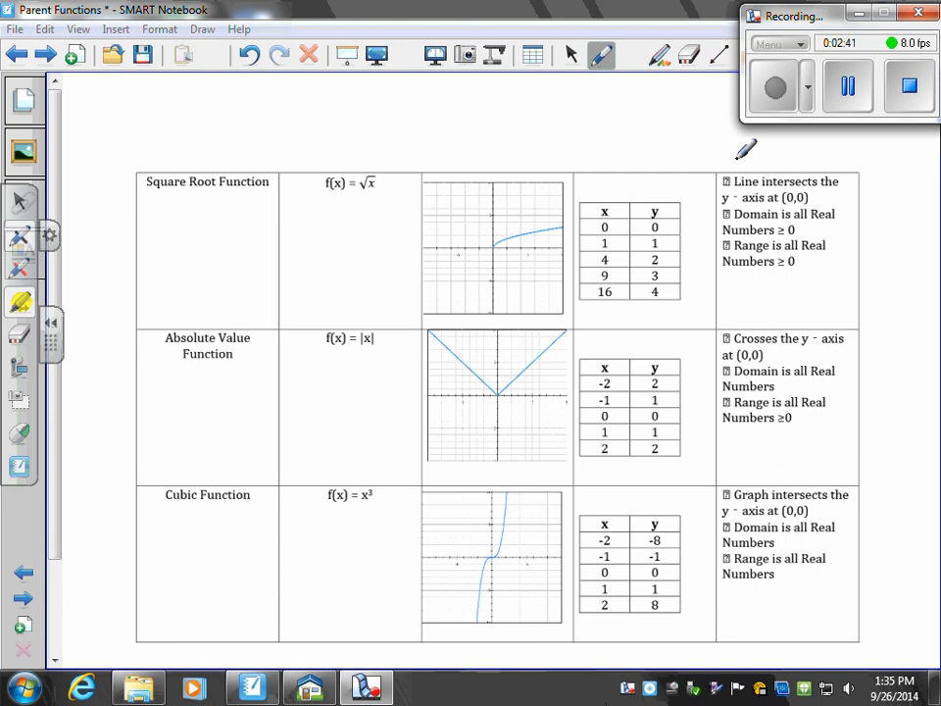
Trace the square root curve in pen and add an arrow at its end
drag(486, 246, 564, 228)
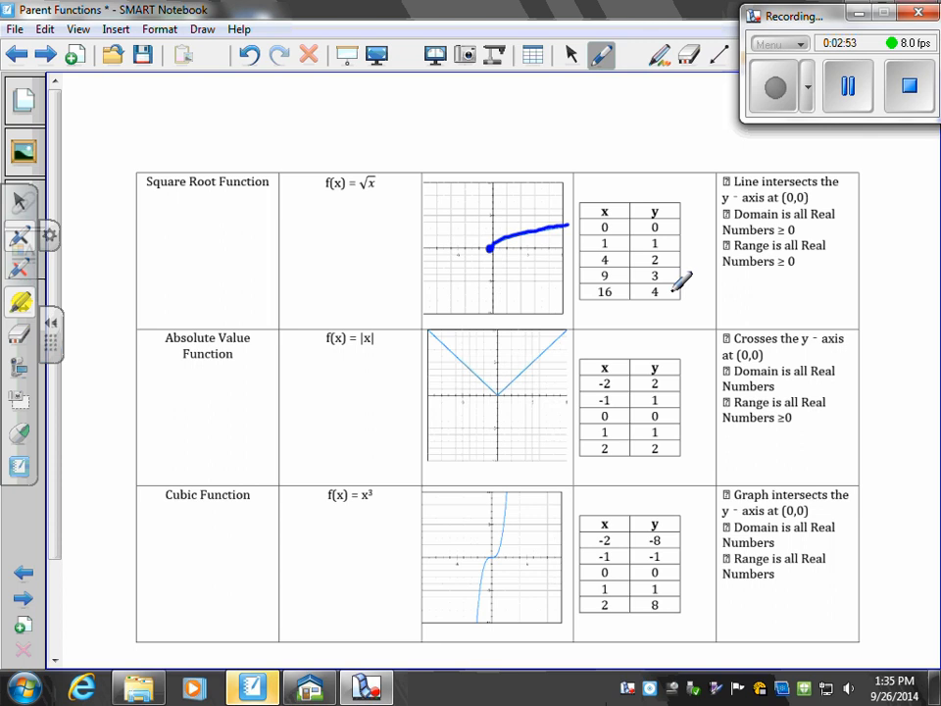
drag(843, 219, 898, 225)
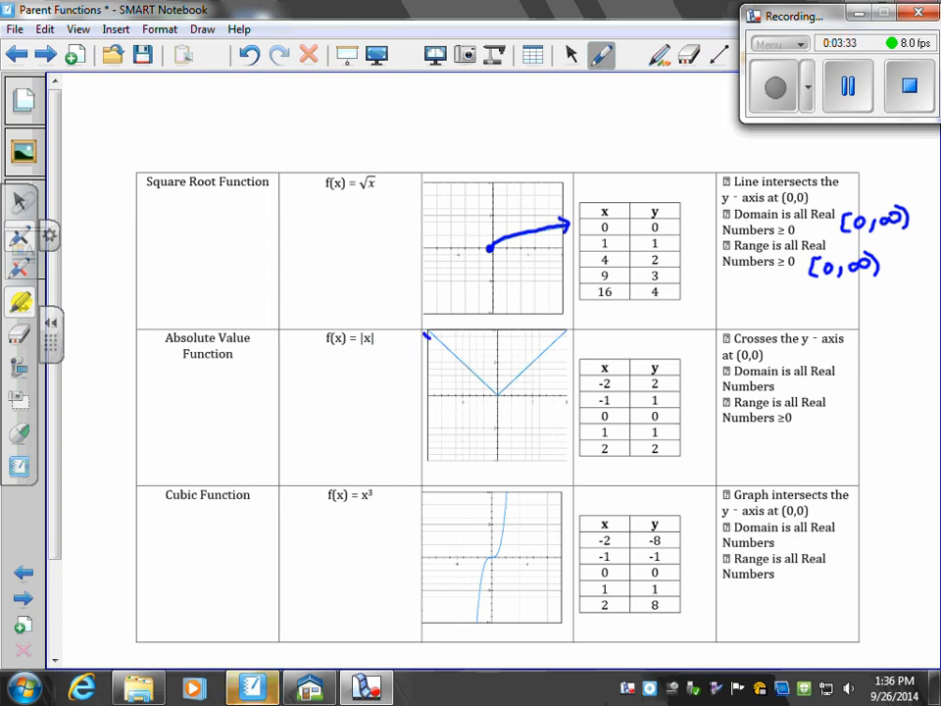
Trace both branches of the absolute value V and add arrowheads to its ends
drag(427, 335, 498, 400)
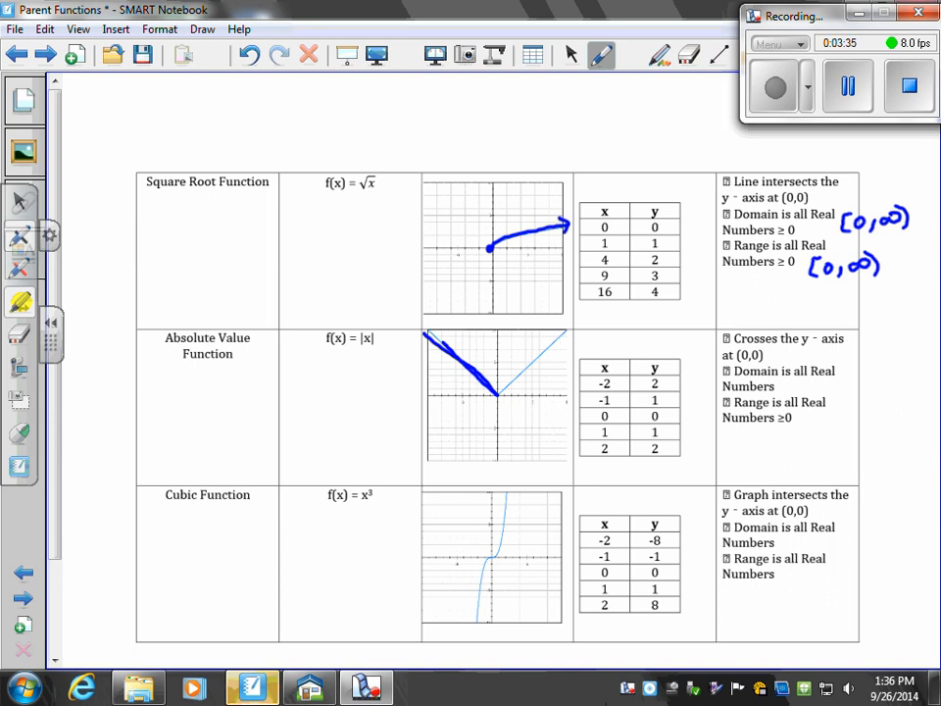
drag(427, 331, 518, 394)
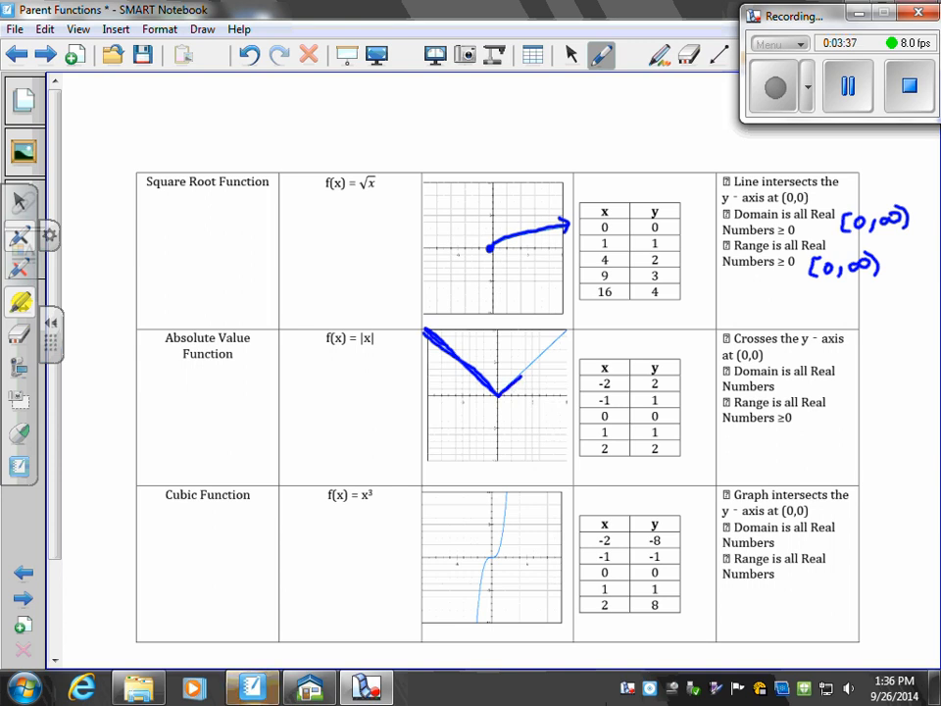
drag(500, 402, 568, 338)
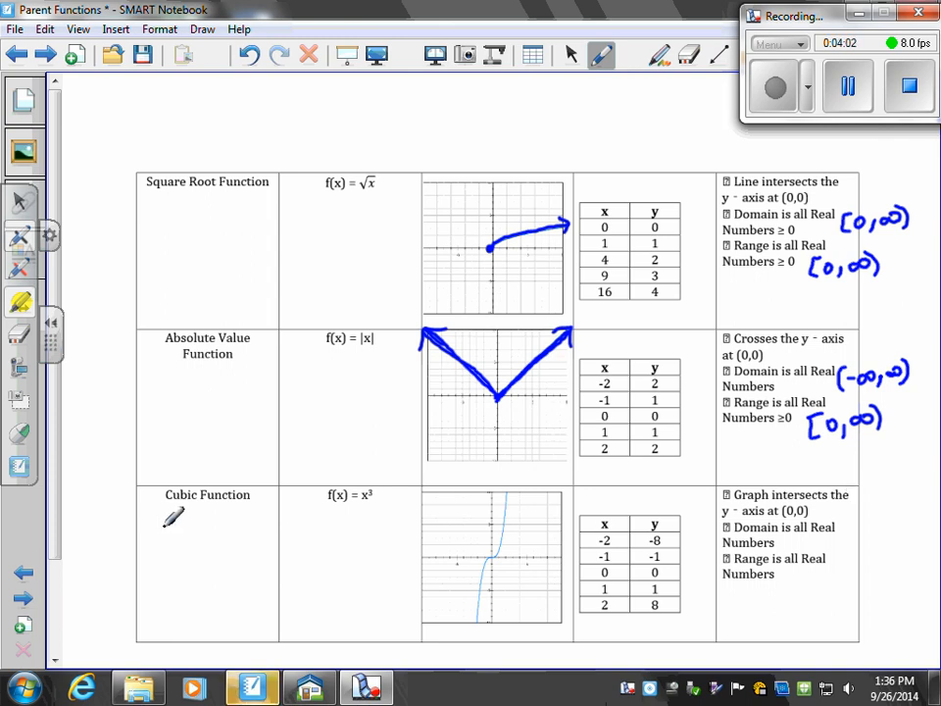
mouse_move(338, 502)
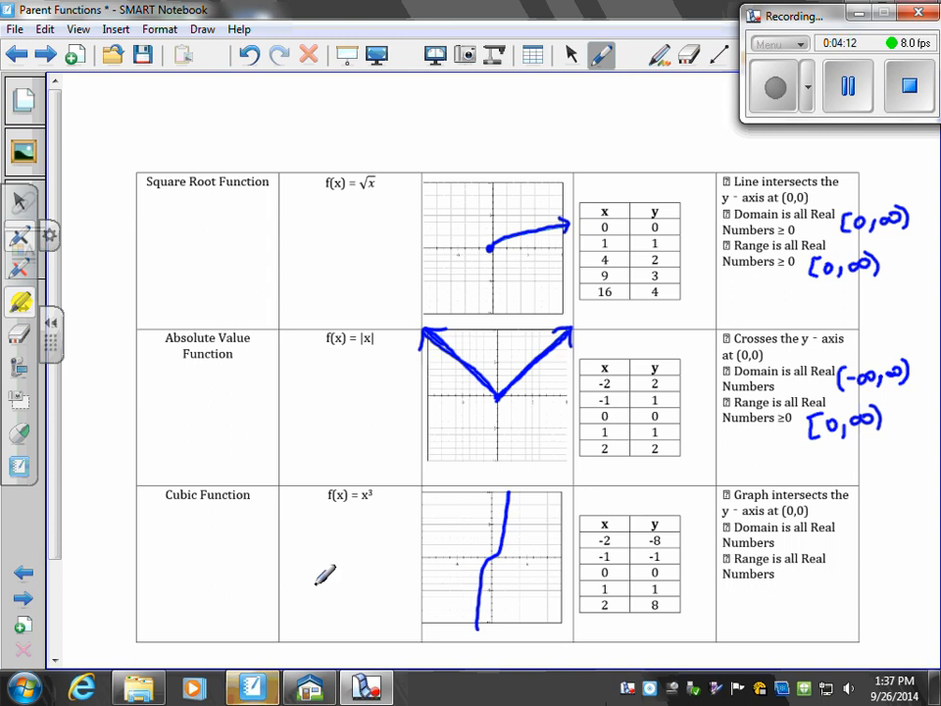
mouse_move(918, 518)
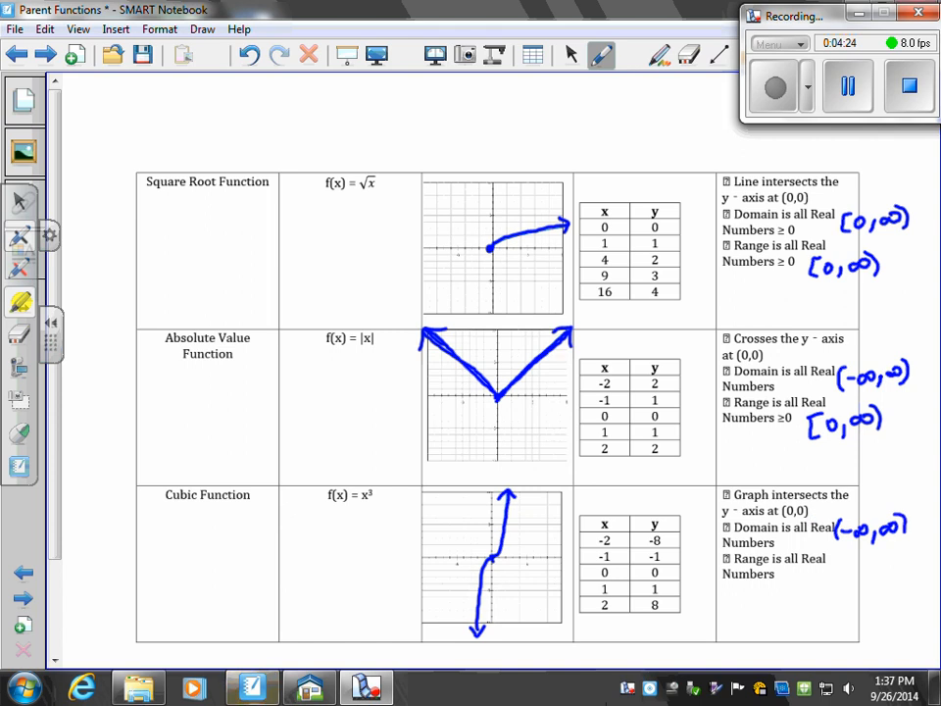
Write (-∞,∞) as the cubic function's domain interval
drag(788, 587, 812, 588)
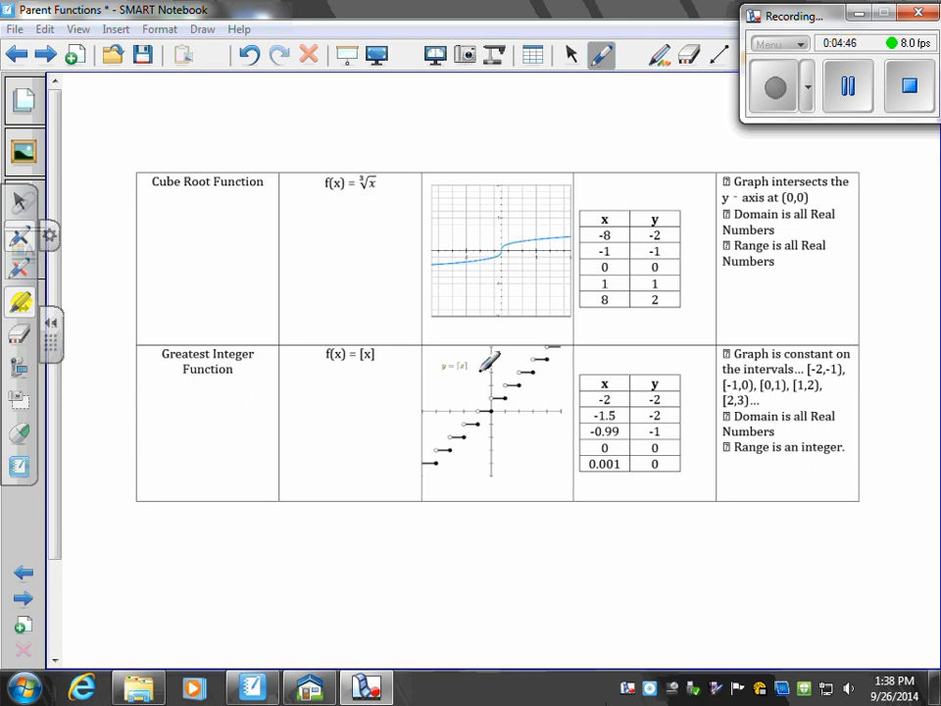
Trace the cube root graph and write (-∞,∞) for both its domain and range
drag(427, 271, 500, 255)
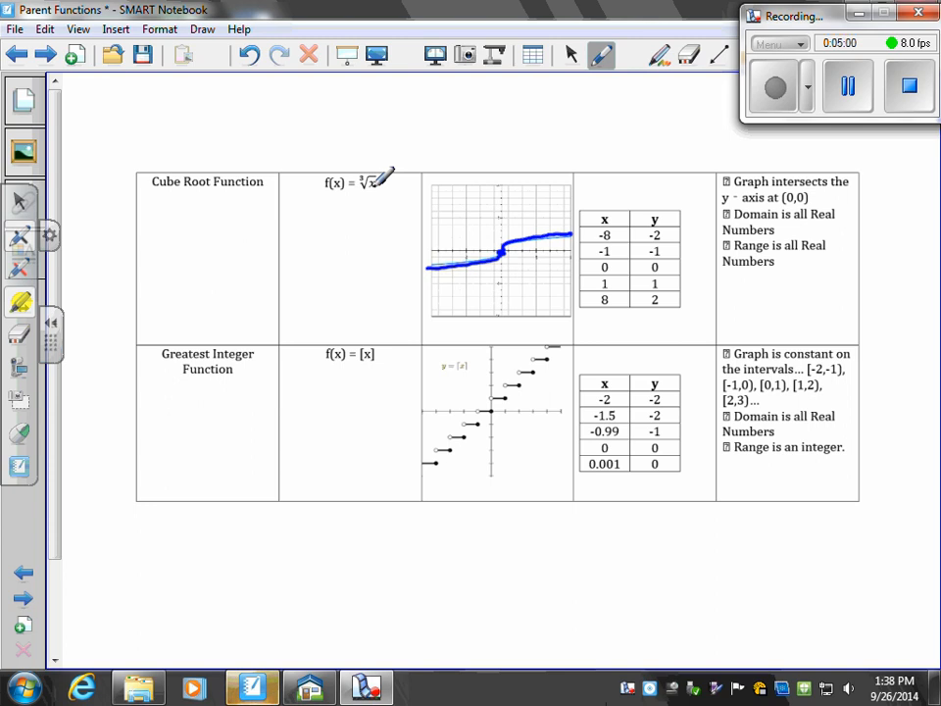
mouse_move(441, 172)
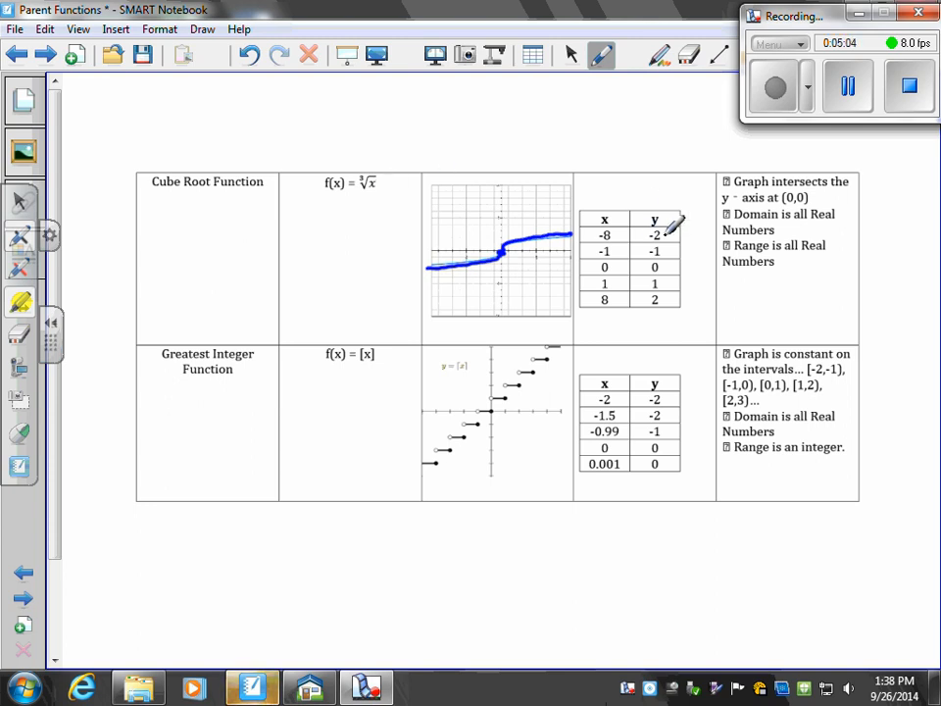
mouse_move(392, 161)
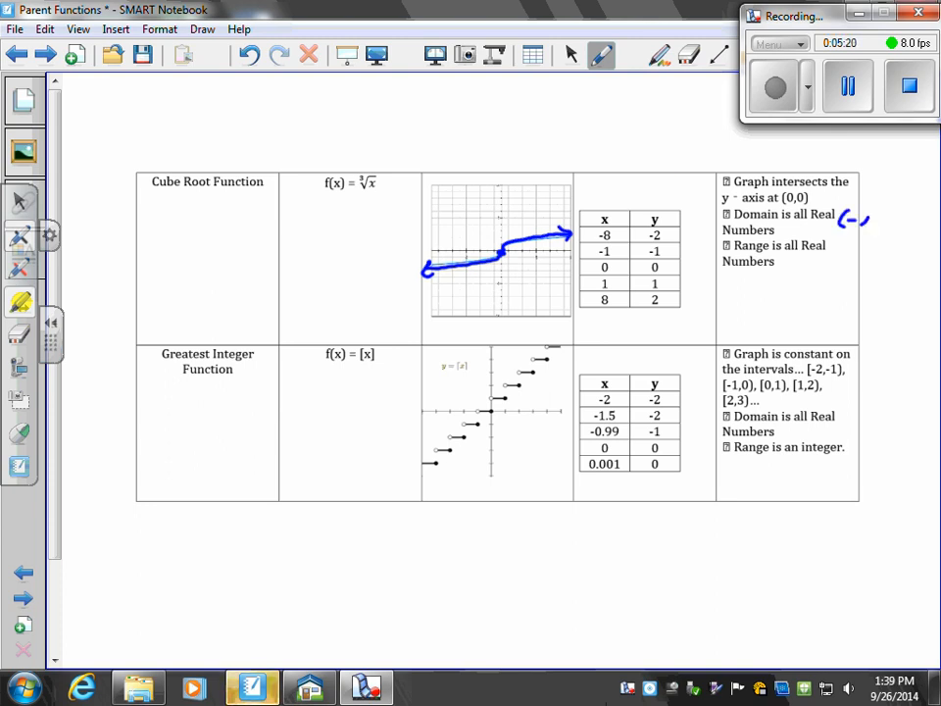
drag(847, 220, 917, 220)
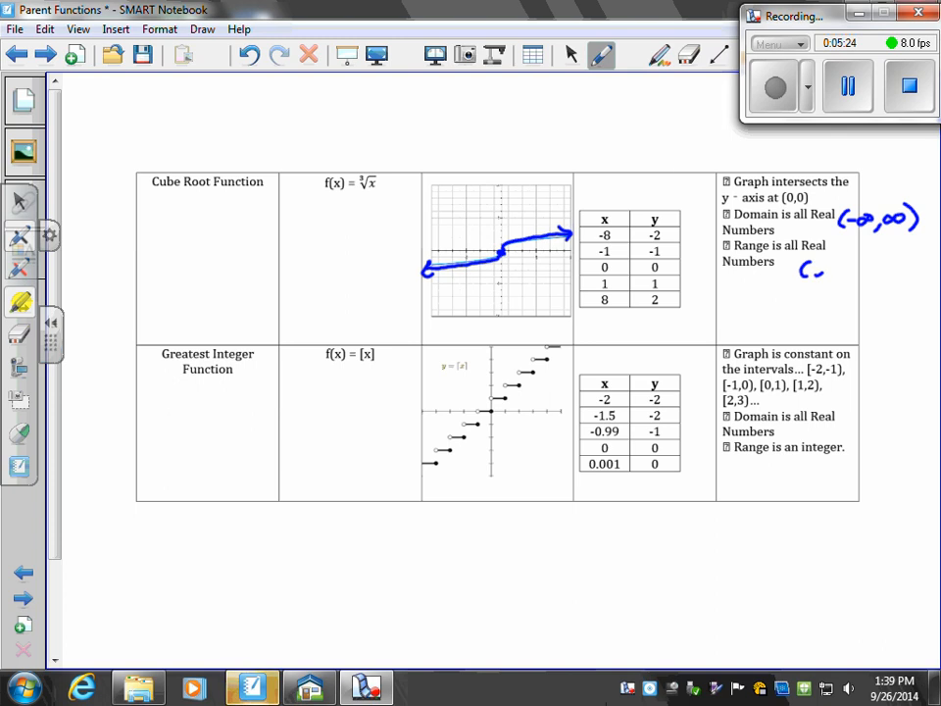
drag(800, 273, 883, 272)
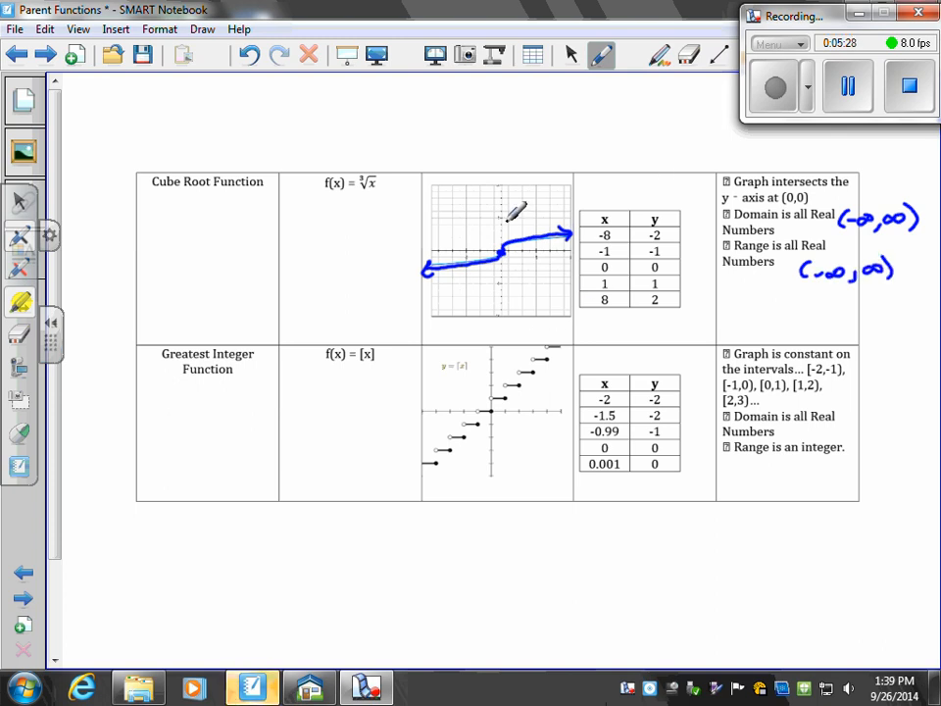
mouse_move(502, 333)
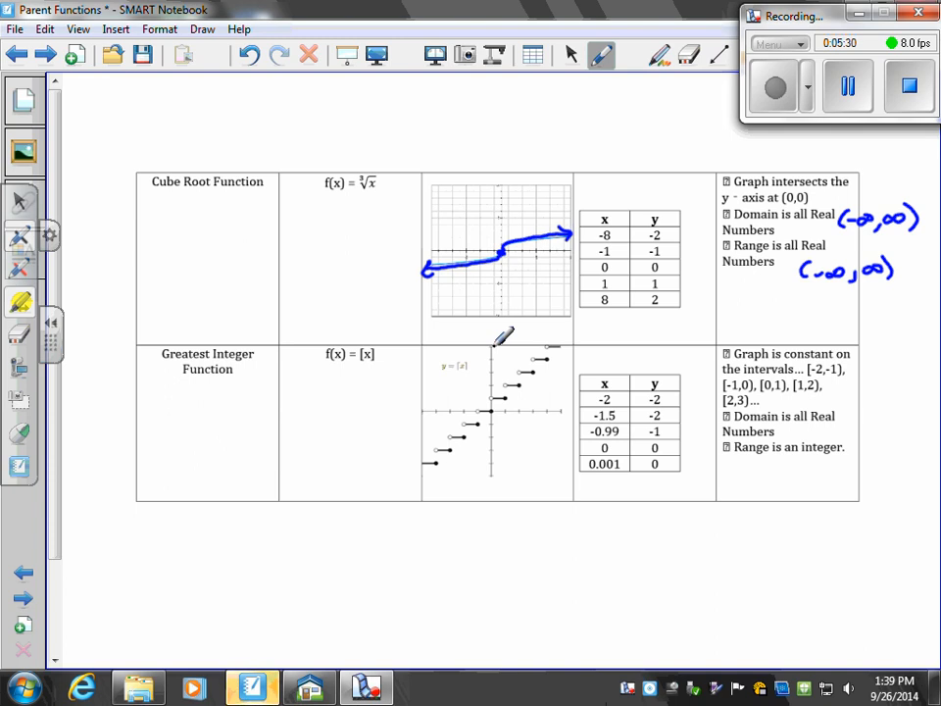
mouse_move(632, 356)
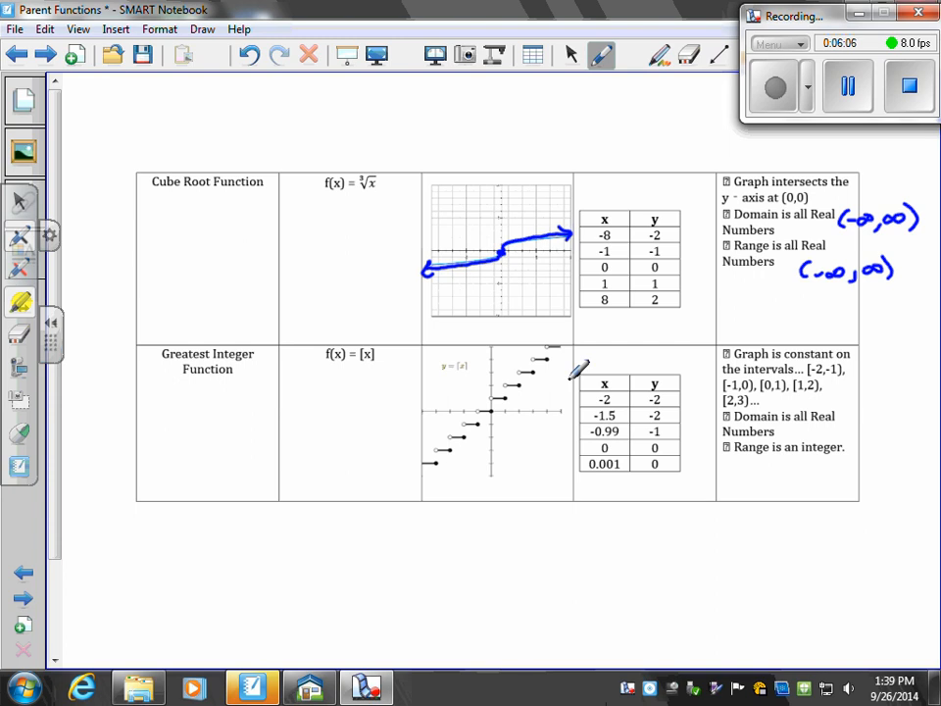
mouse_move(843, 349)
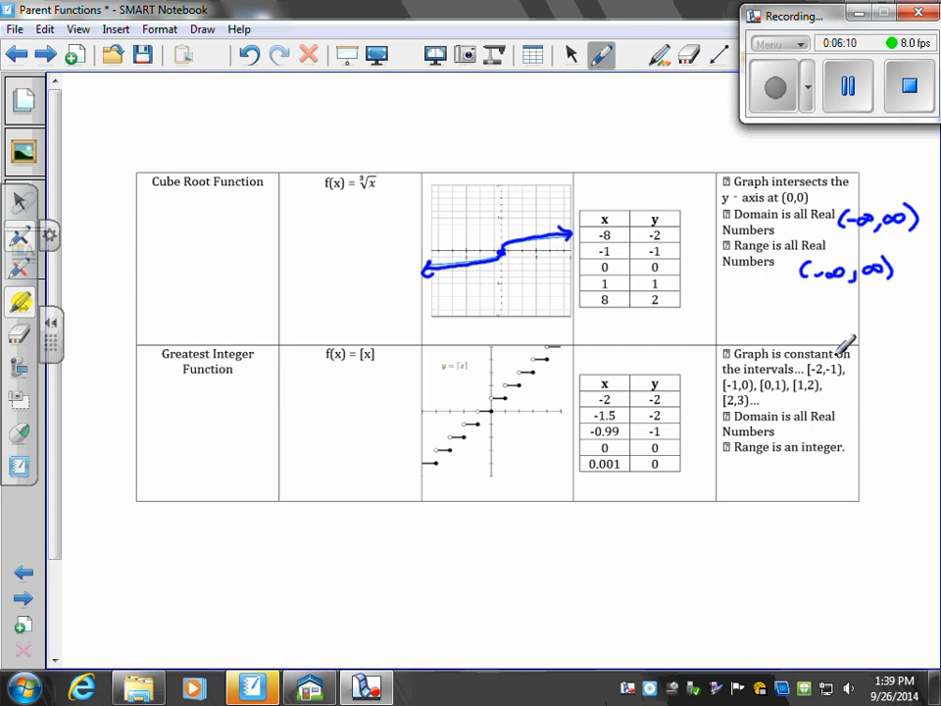